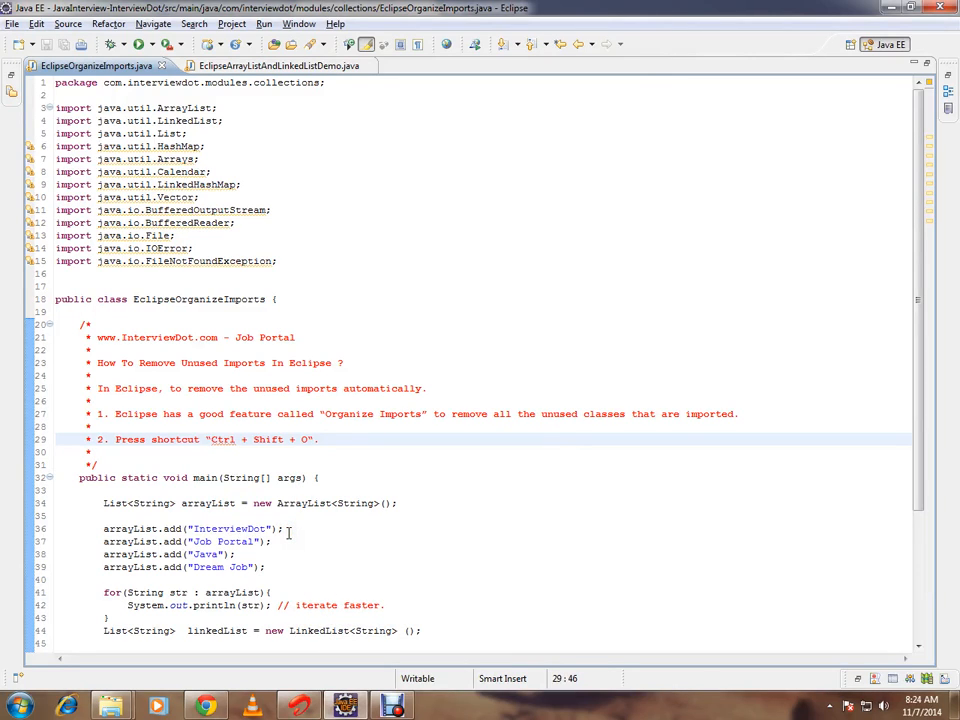
mouse_move(284, 376)
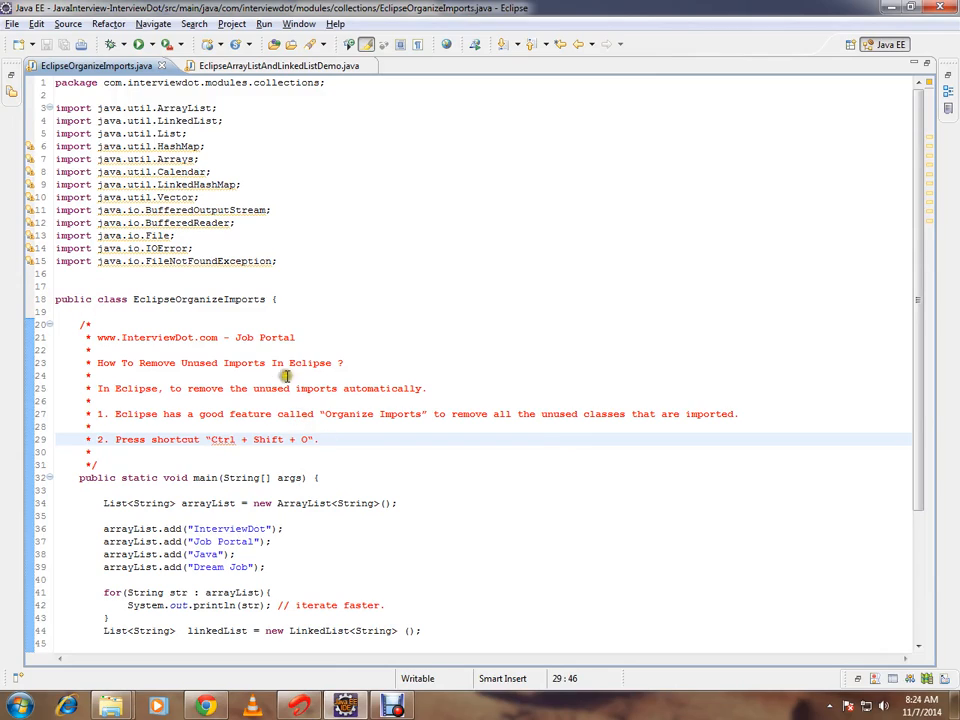
mouse_move(284, 376)
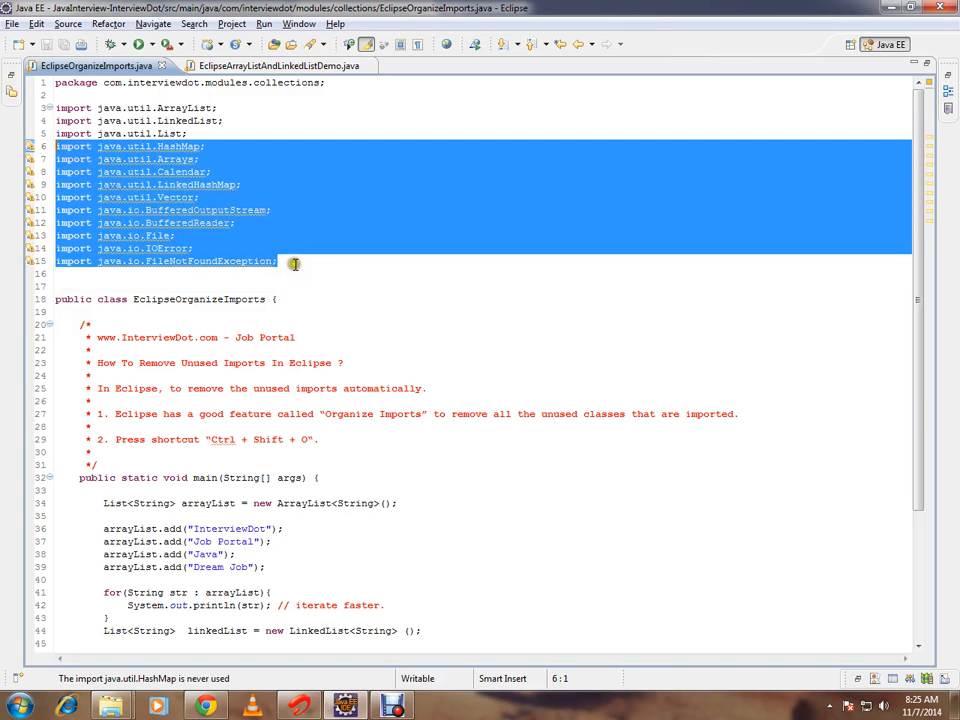
- Organize Imports from the Source menu, leaving only ArrayList, LinkedList and List imported
left_click(304, 272)
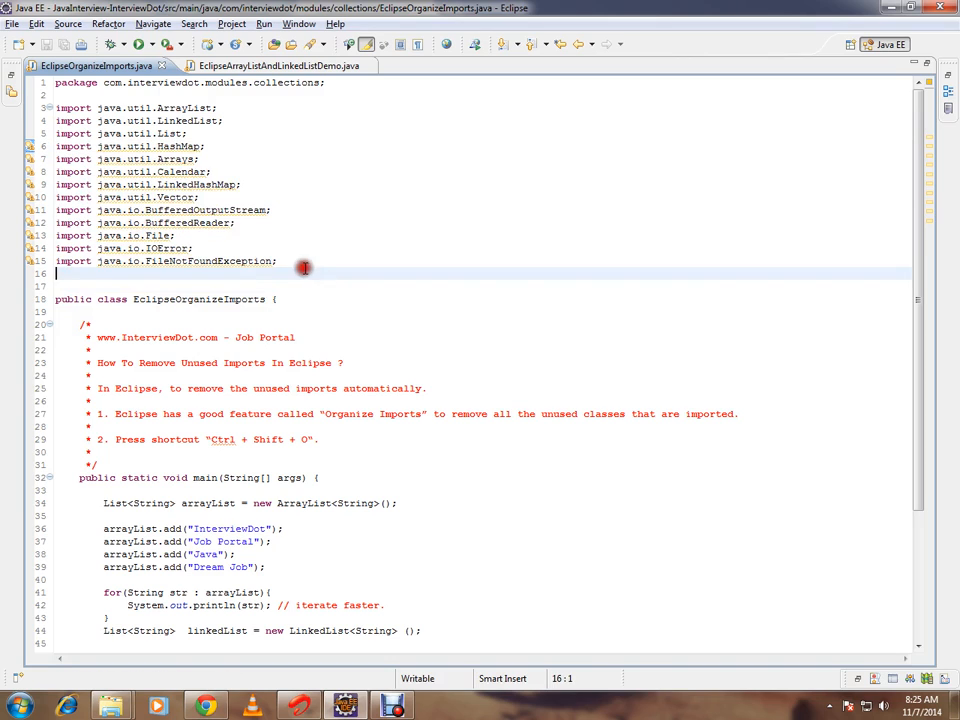
left_click(68, 24)
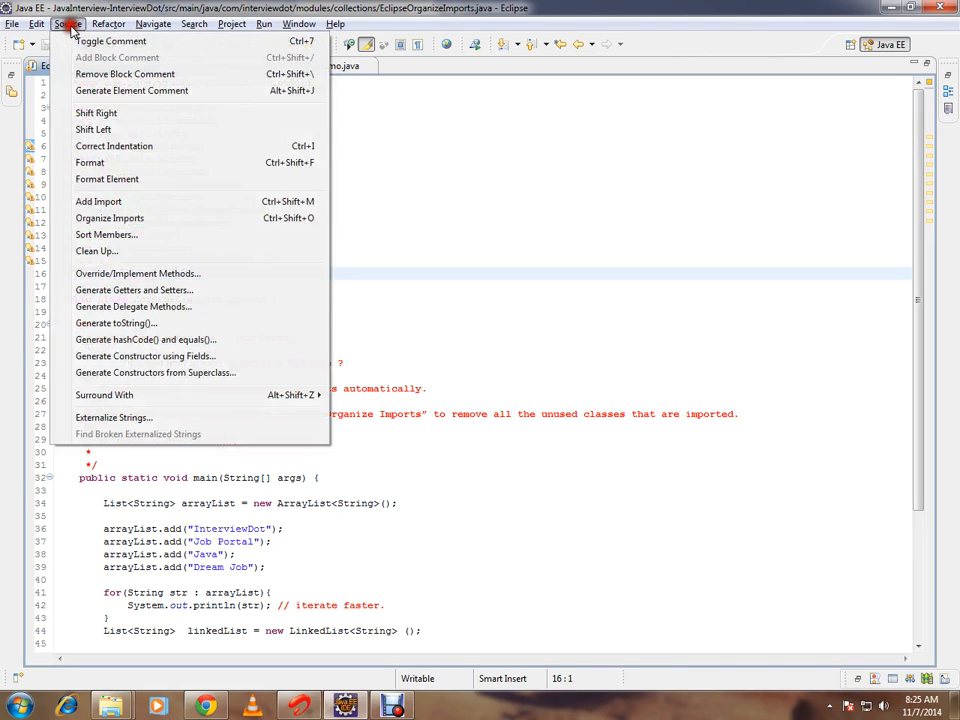
mouse_move(108, 218)
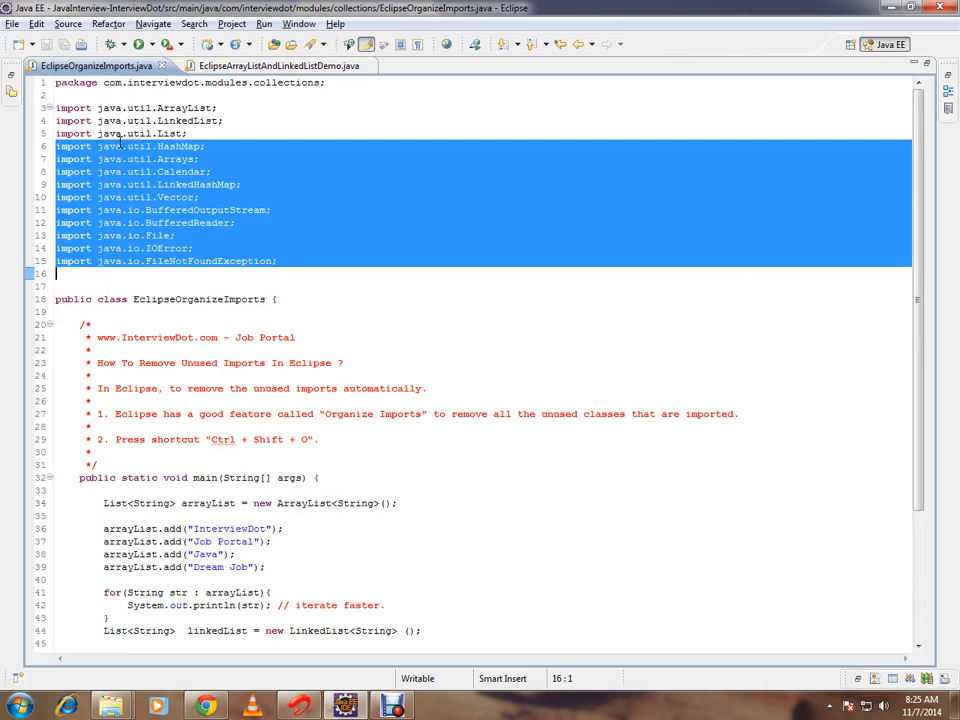
left_click(324, 272)
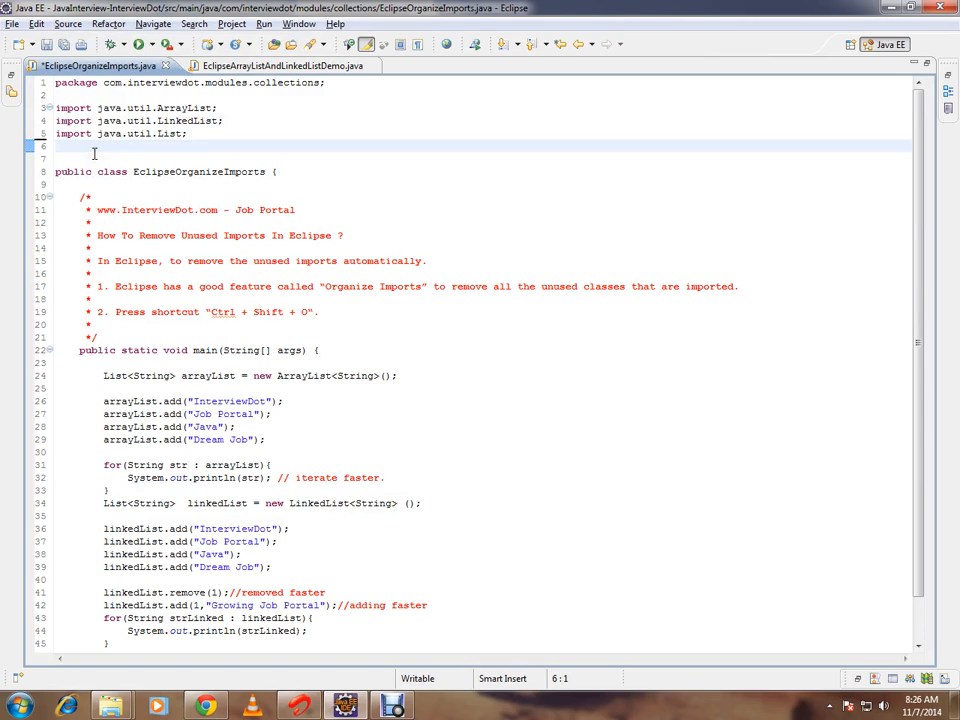
mouse_move(350, 412)
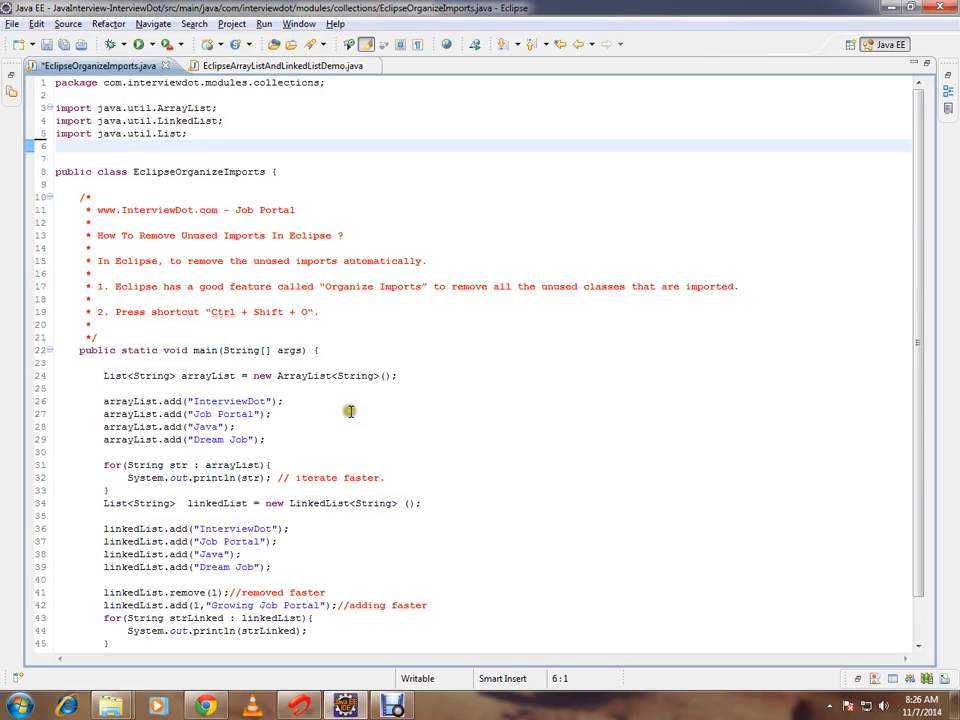
mouse_move(398, 604)
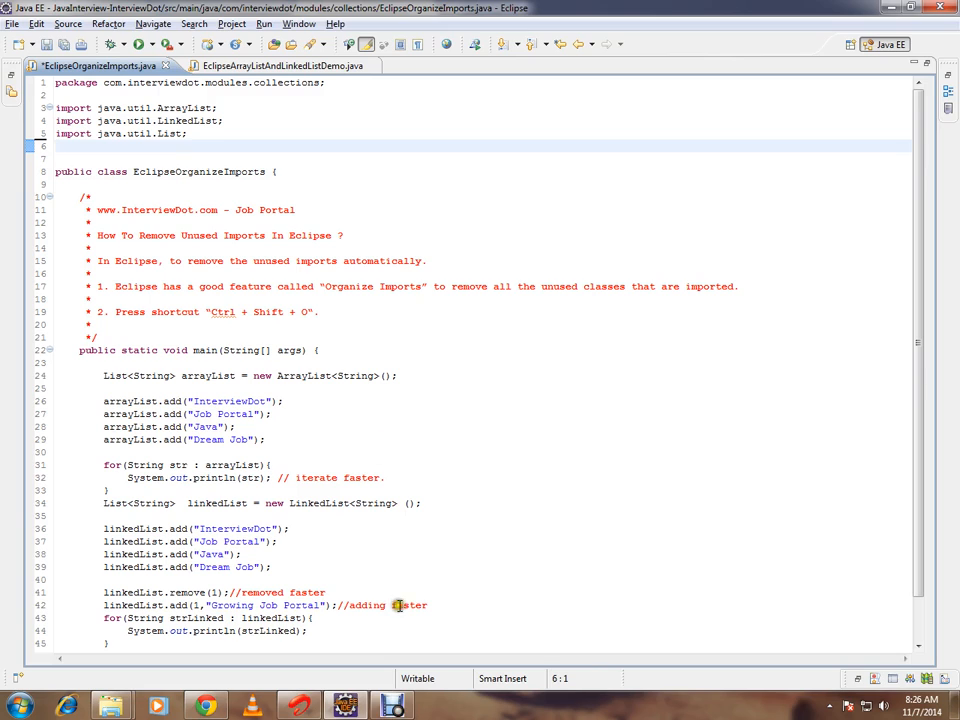